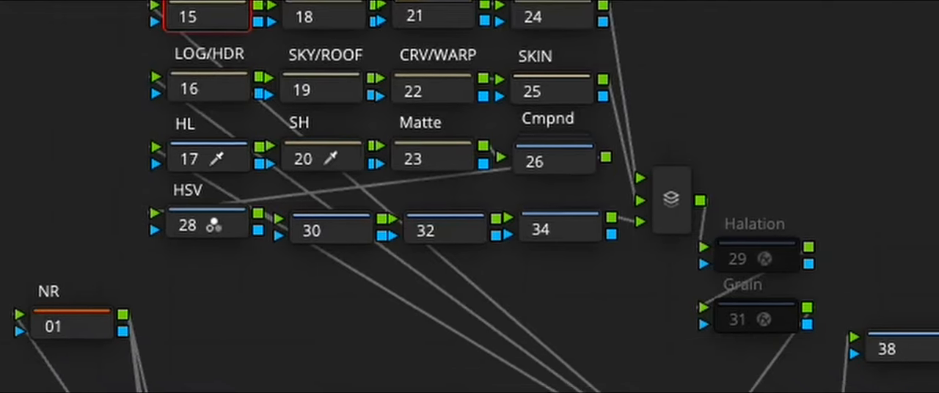
Review both clips and the stills gallery, then ripple the labelled node tree to both clips.
scroll("down", 3)
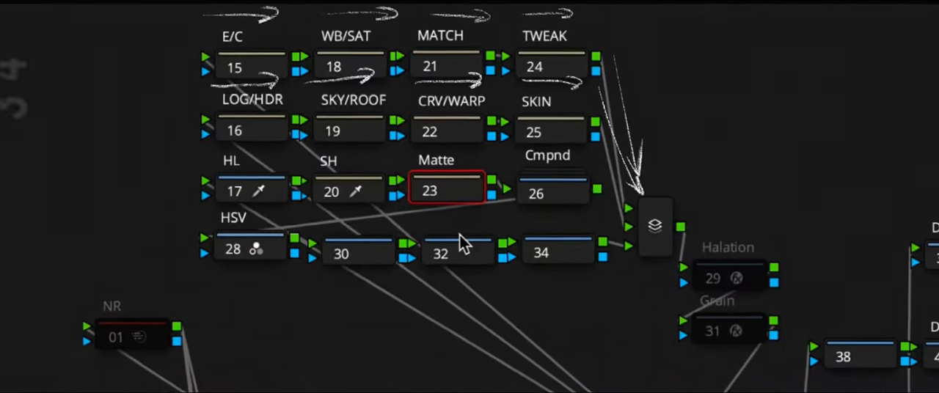
scroll("down", 3)
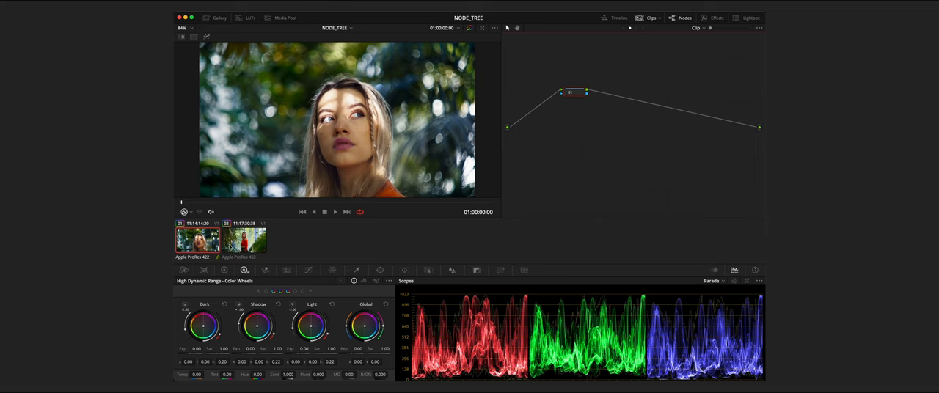
left_click(335, 212)
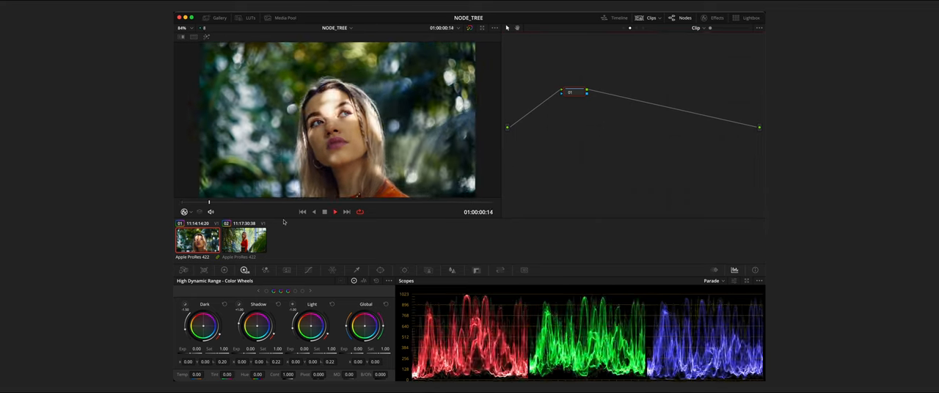
left_click(245, 241)
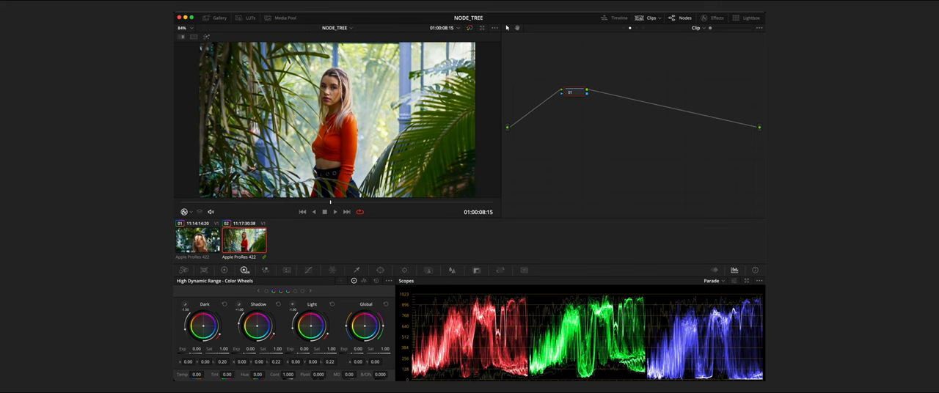
left_click(197, 240)
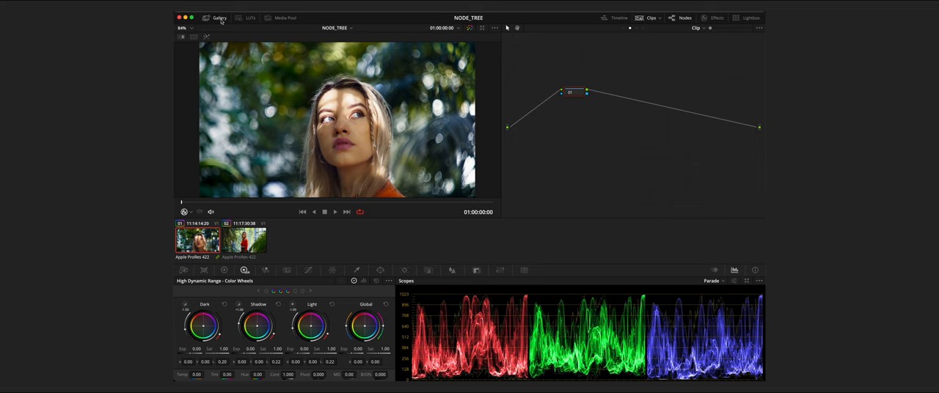
left_click(219, 18)
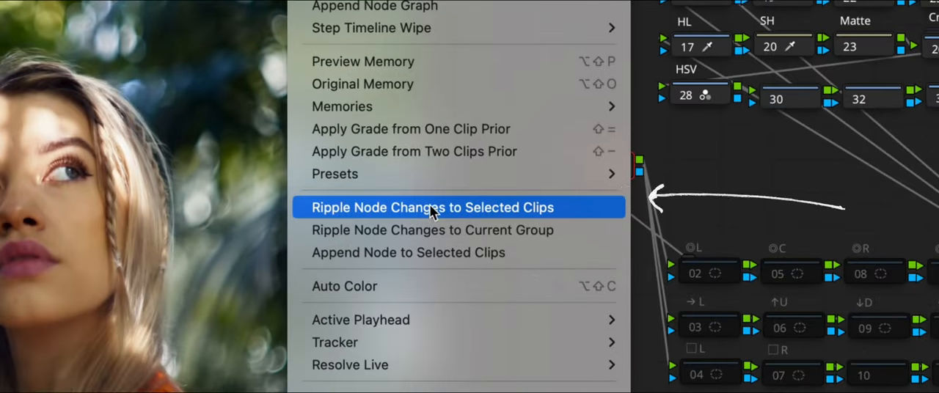
left_click(433, 208)
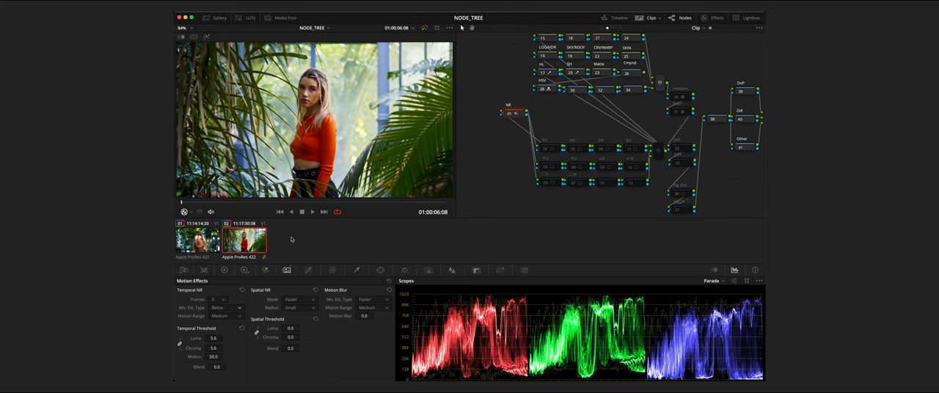
mouse_move(499, 137)
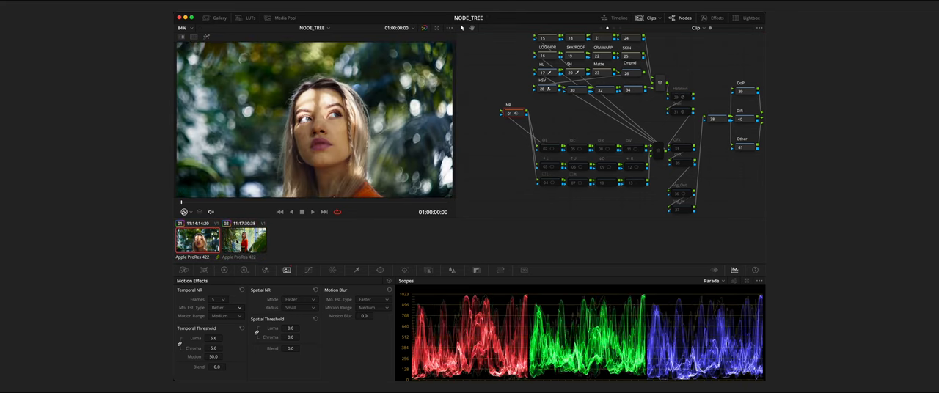
Reset node 01 (NR) grade and ripple that reset to both clips.
right_click(513, 114)
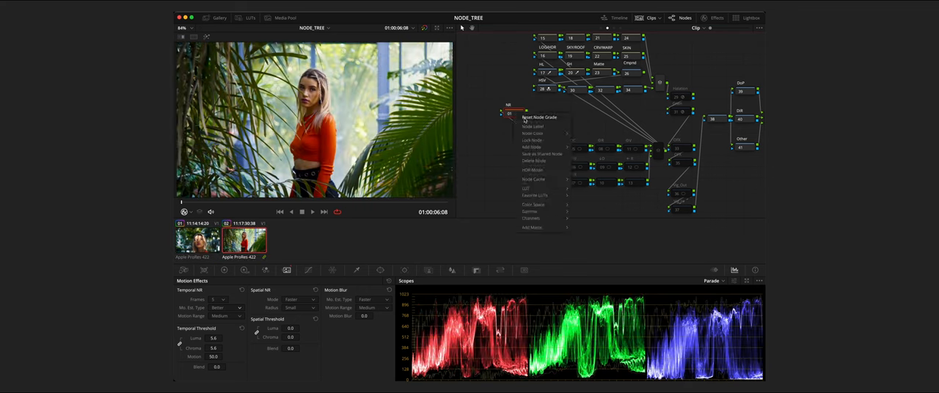
left_click(539, 118)
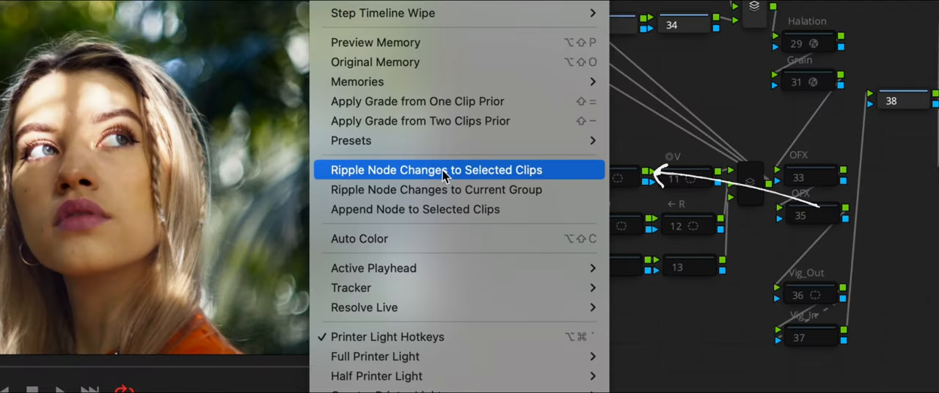
left_click(435, 170)
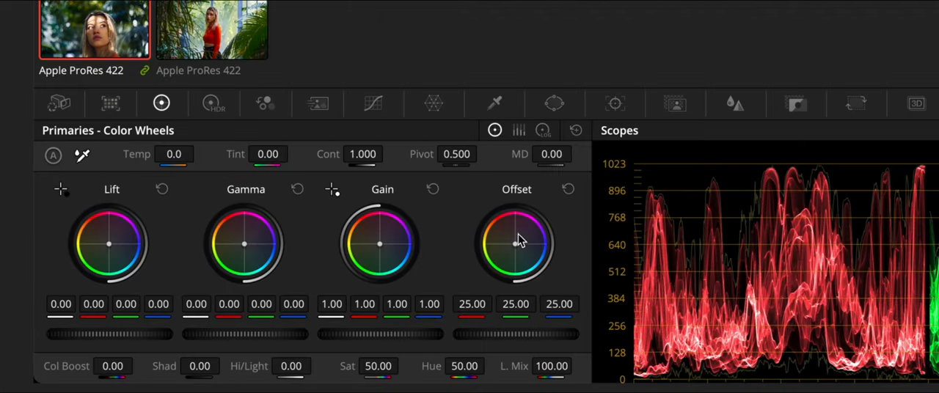
Nudge the Primaries Offset wheel and ripple the WB/SAT change to both clips.
left_click_drag(517, 242, 515, 244)
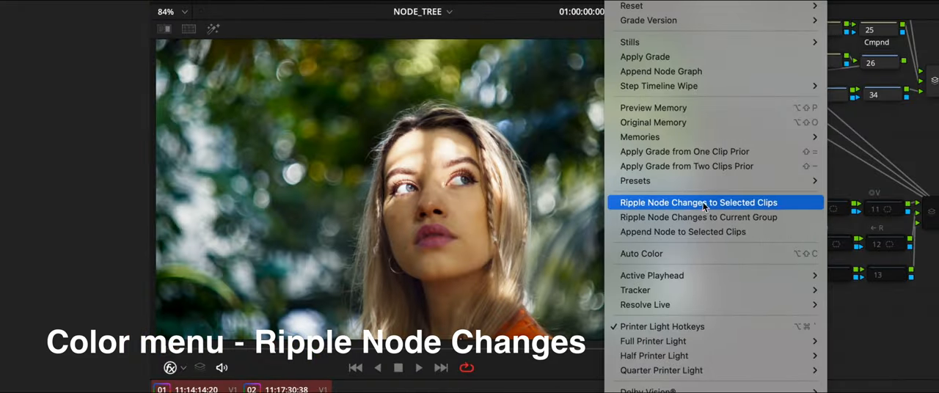
left_click(698, 202)
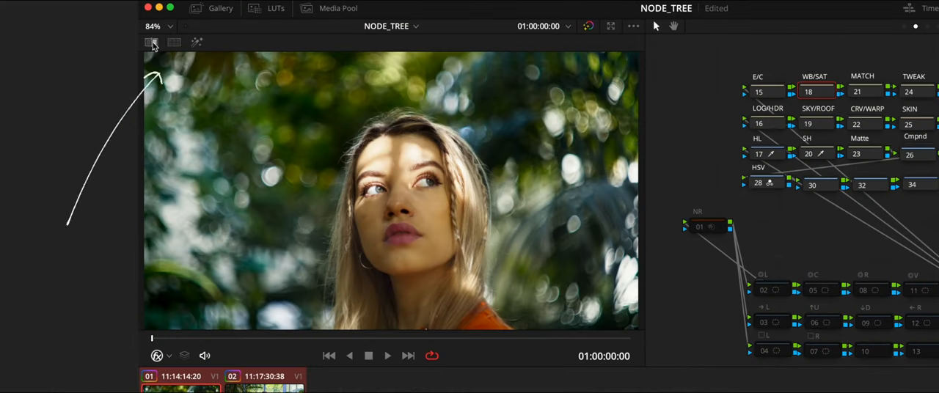
Turn on the Image Wipe comparison in the viewer.
left_click(173, 42)
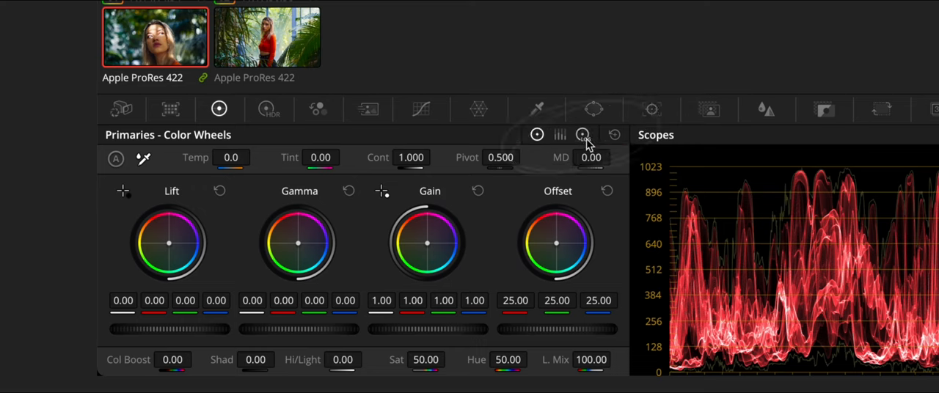
Switch the Primaries palette to Log Wheels mode.
left_click(582, 134)
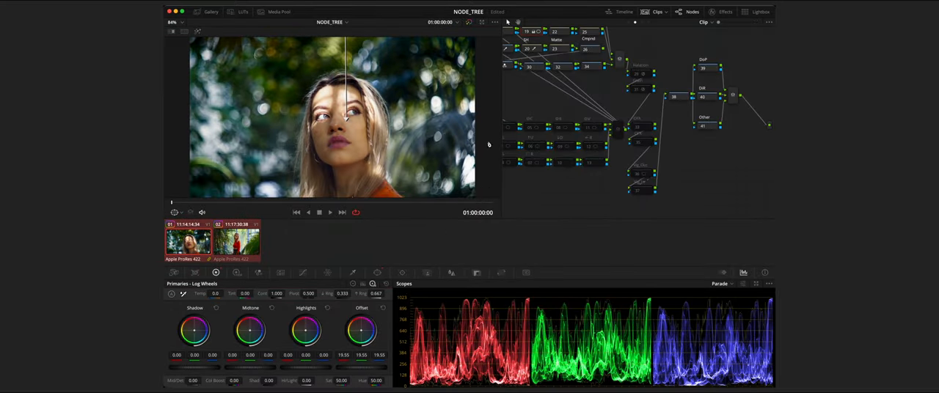
left_click(237, 241)
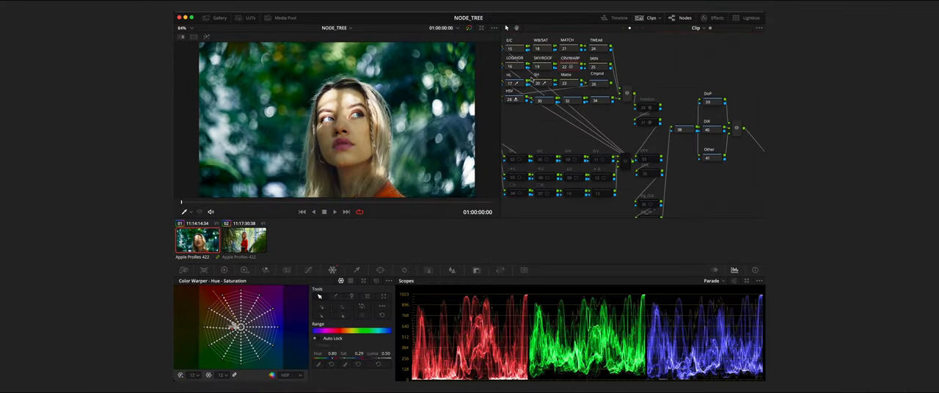
Pull the Hue vs Sat curve down near magenta hue 324.90 to 0.80 saturation.
left_click(302, 270)
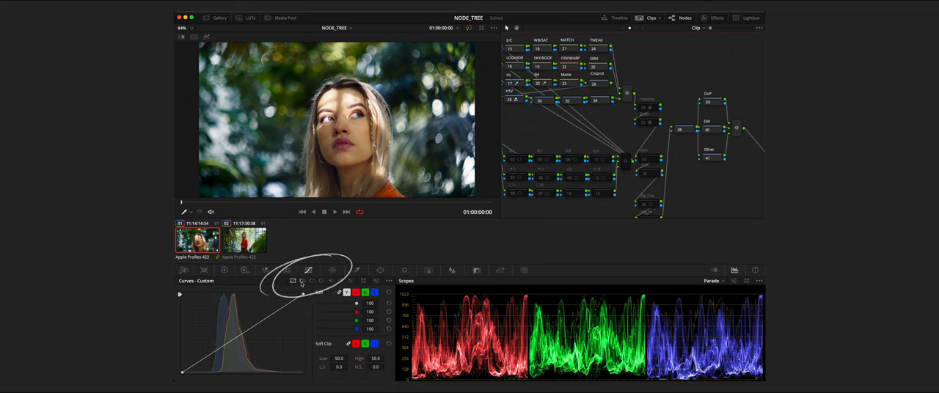
left_click(308, 281)
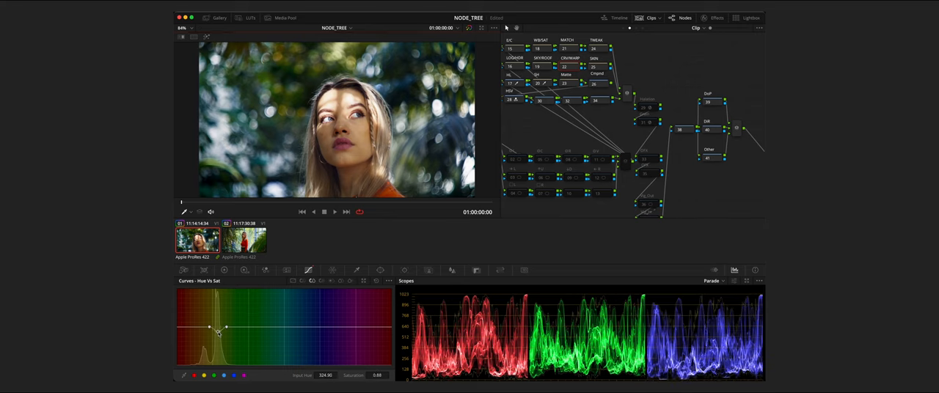
left_click_drag(226, 326, 218, 335)
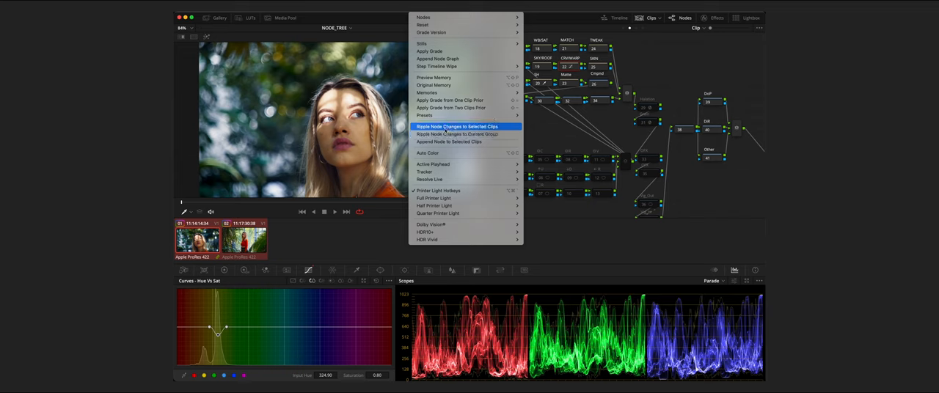
left_click(457, 126)
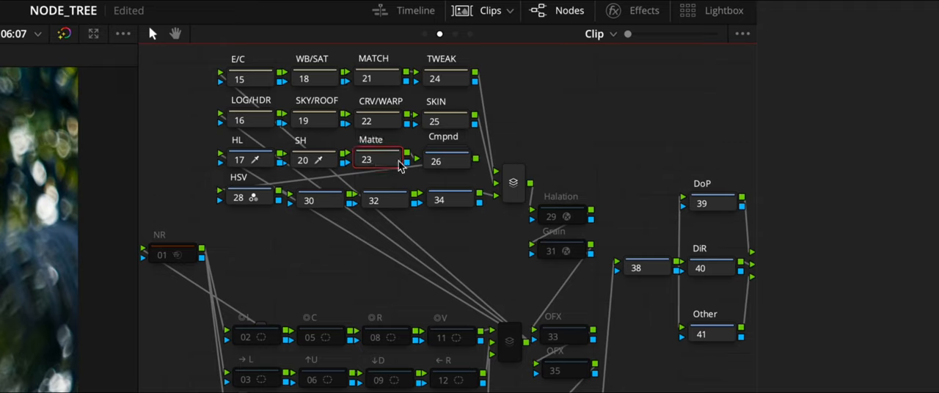
left_click(447, 159)
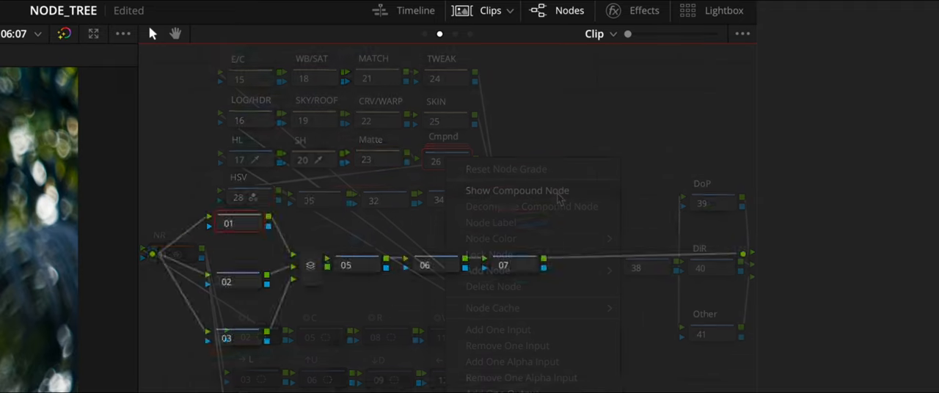
left_click(516, 190)
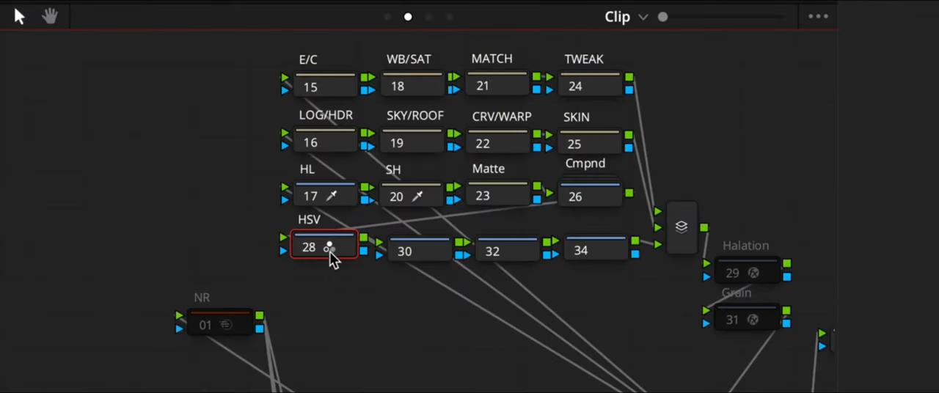
mouse_move(348, 245)
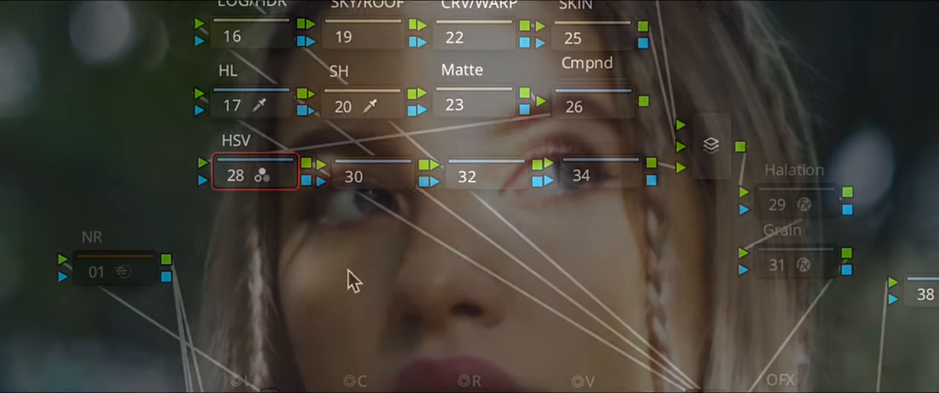
left_click(600, 175)
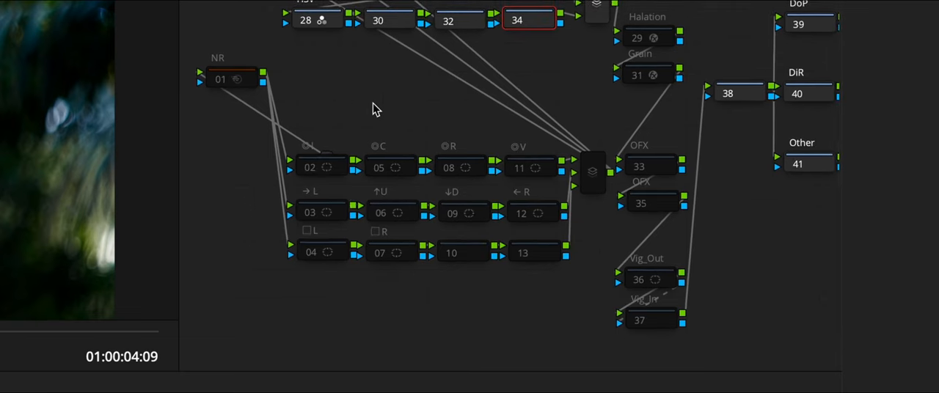
left_click(321, 168)
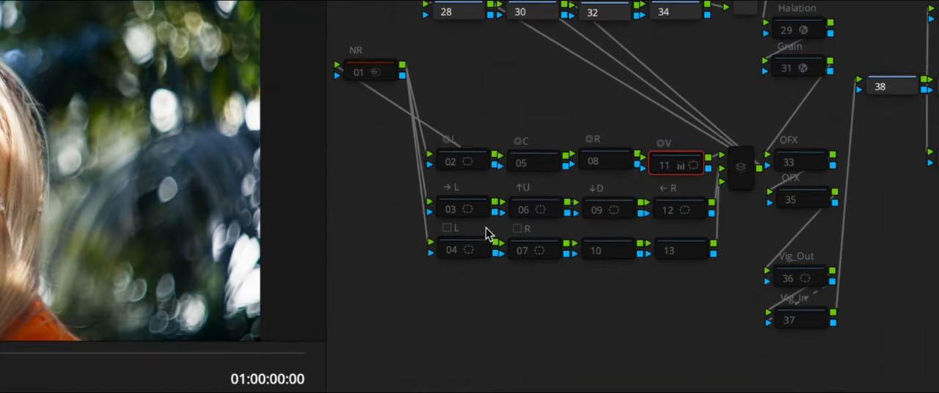
left_click(449, 209)
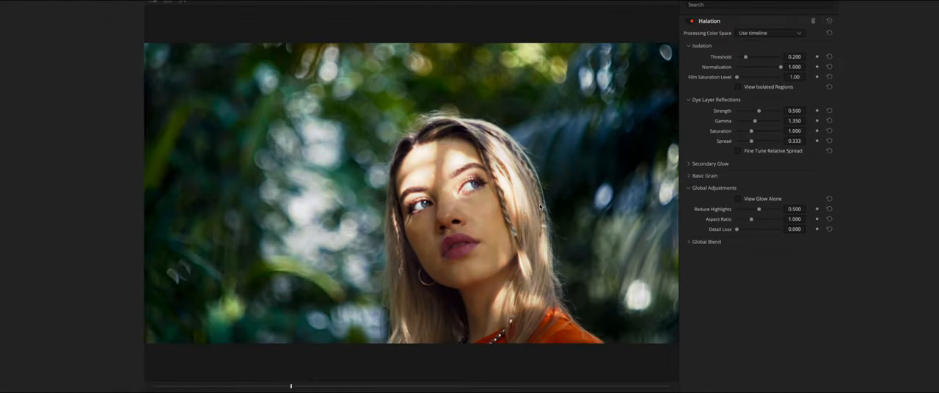
Expand Halation's Global Blend section, showing Blend at 1.000, and adjust its panel.
left_click(706, 242)
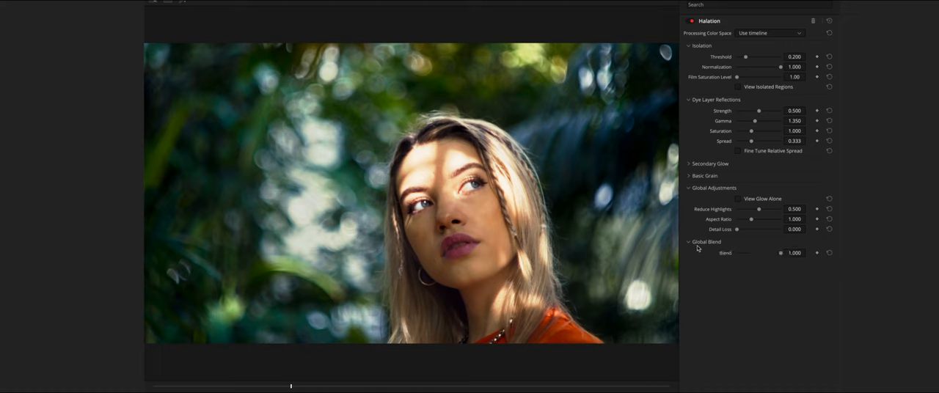
left_click_drag(781, 252, 754, 252)
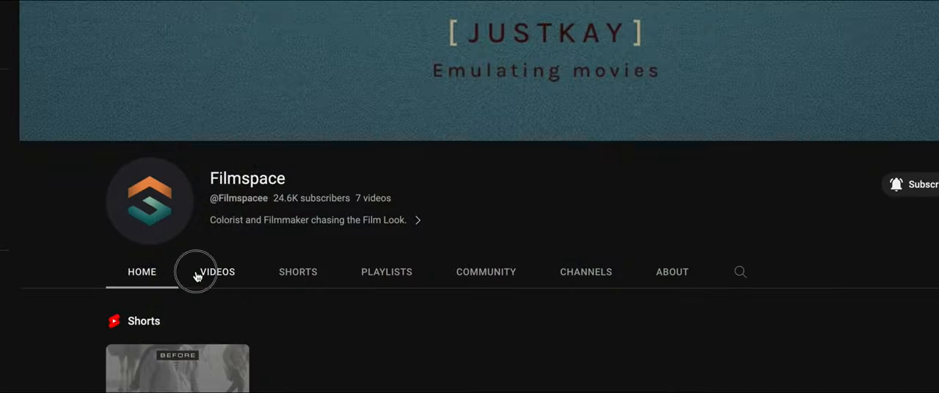
left_click(216, 271)
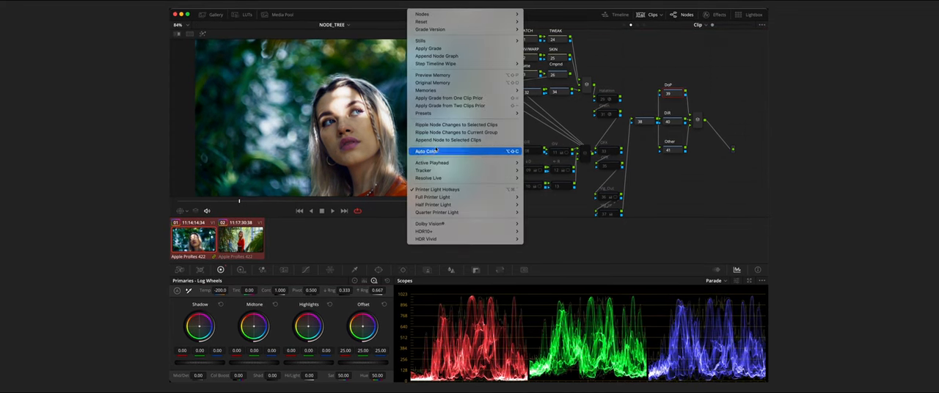
Ripple the grade with temperature −200 and offset 25.00 to both selected clips.
left_click(427, 151)
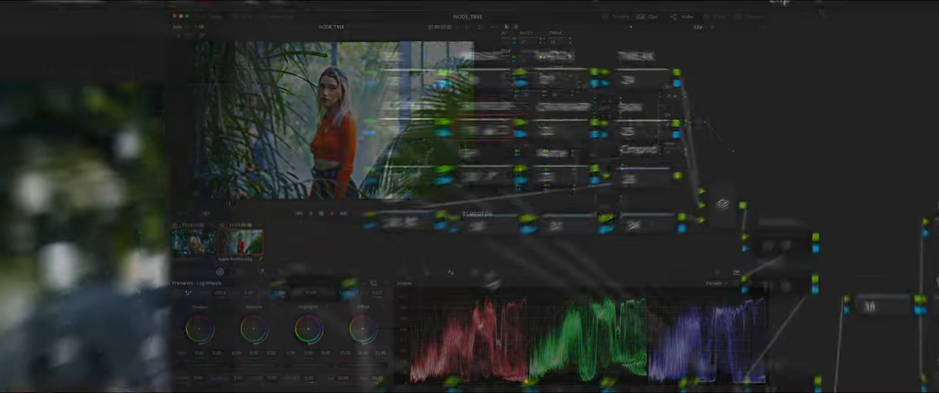